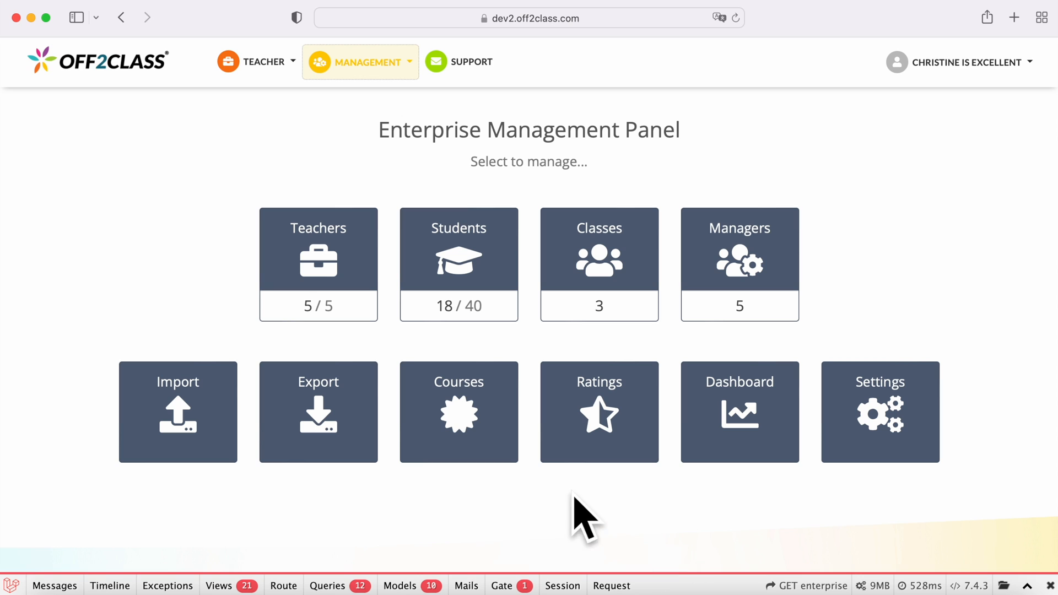
Open the Courses overview from the Enterprise Management Panel tile
left_click(458, 412)
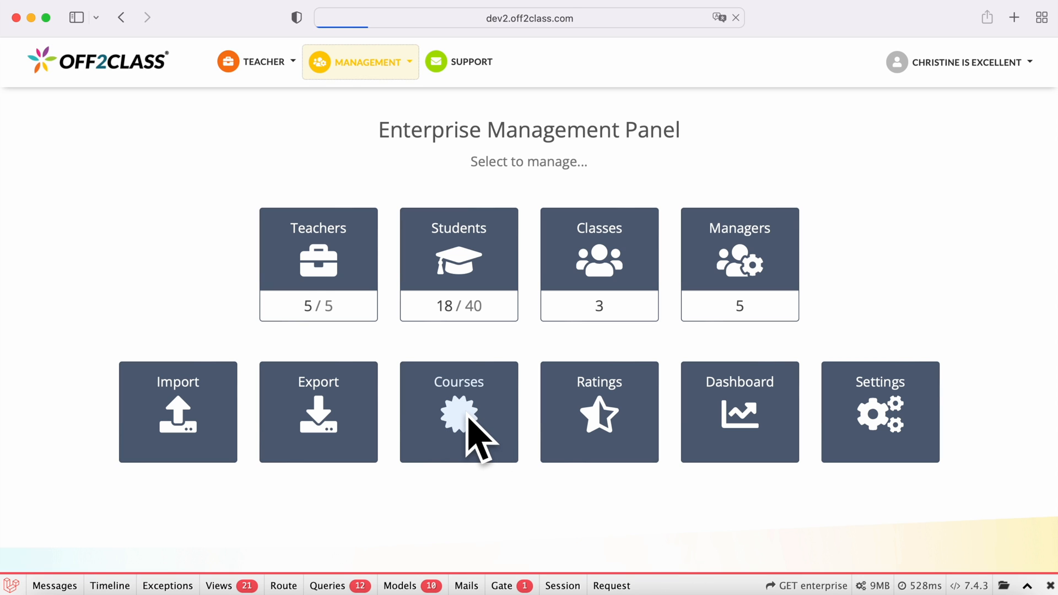
Review the customized and pre-populated courses, then open Upper Intermediate Revision for customizing
left_click(458, 412)
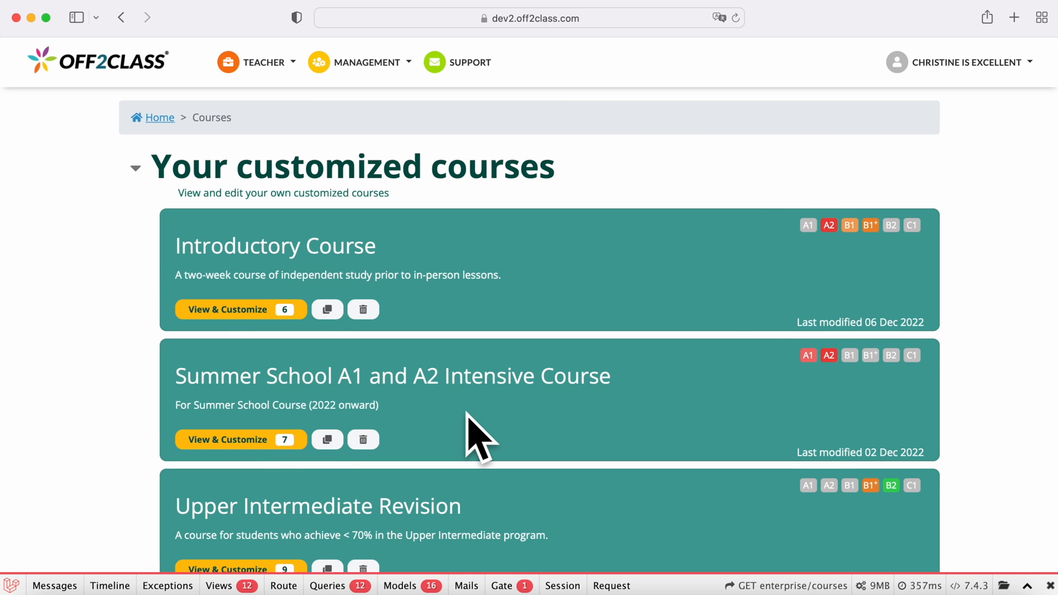
mouse_move(474, 222)
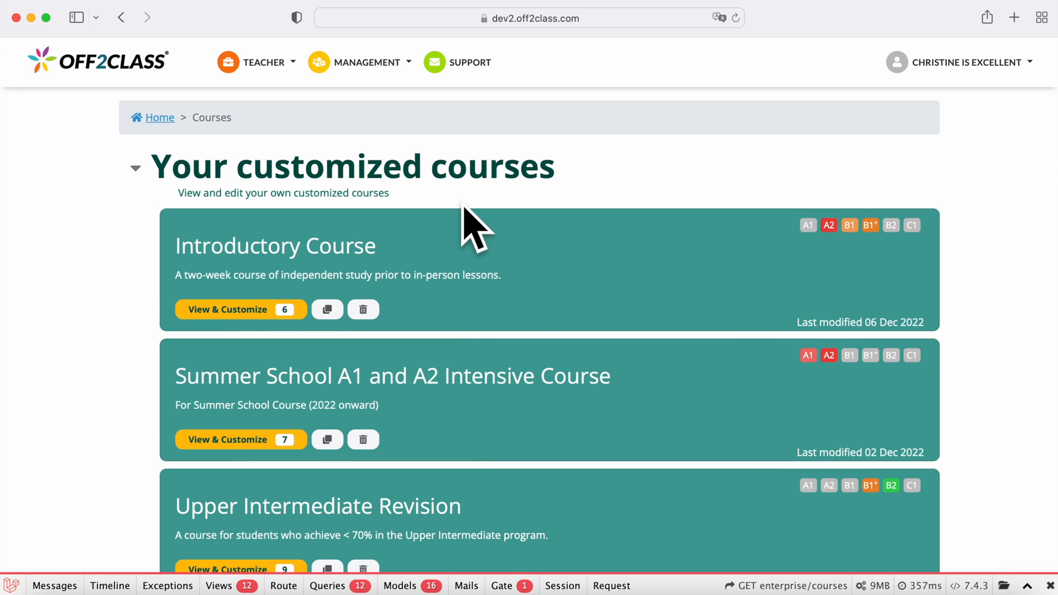
mouse_move(505, 274)
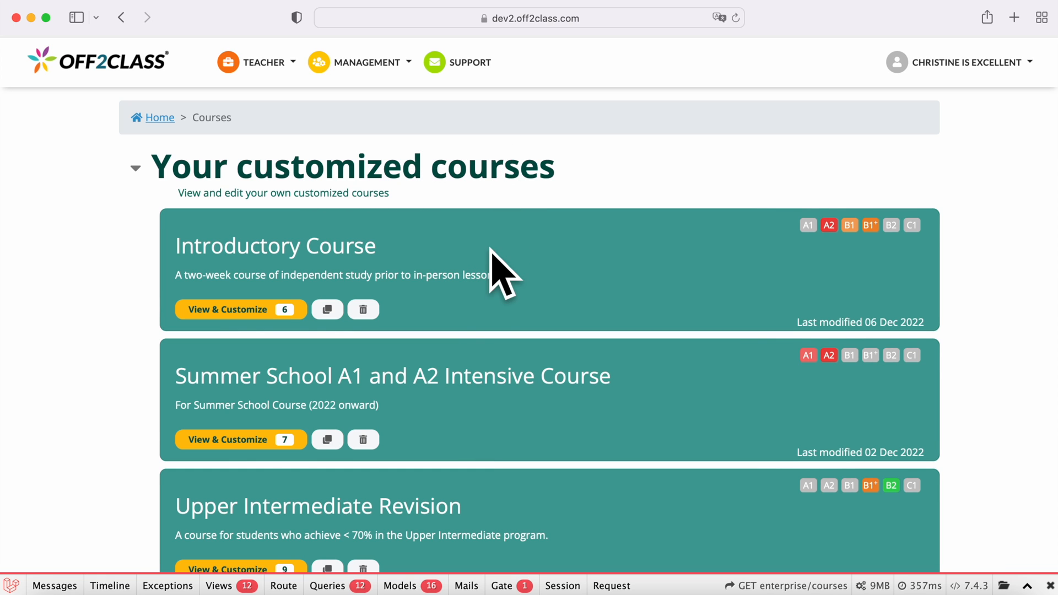
scroll("down", 3)
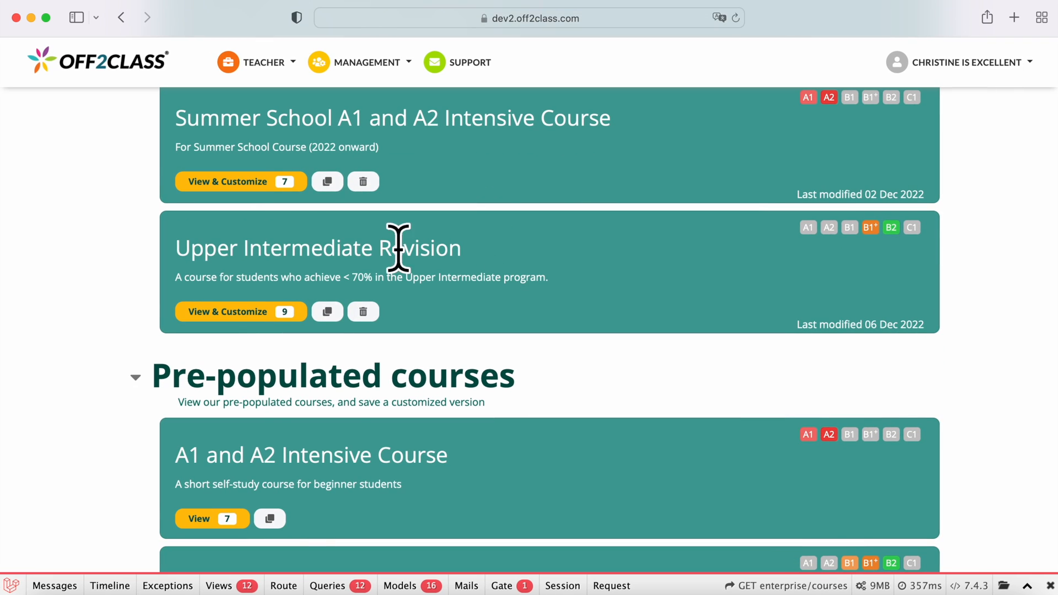
mouse_move(422, 355)
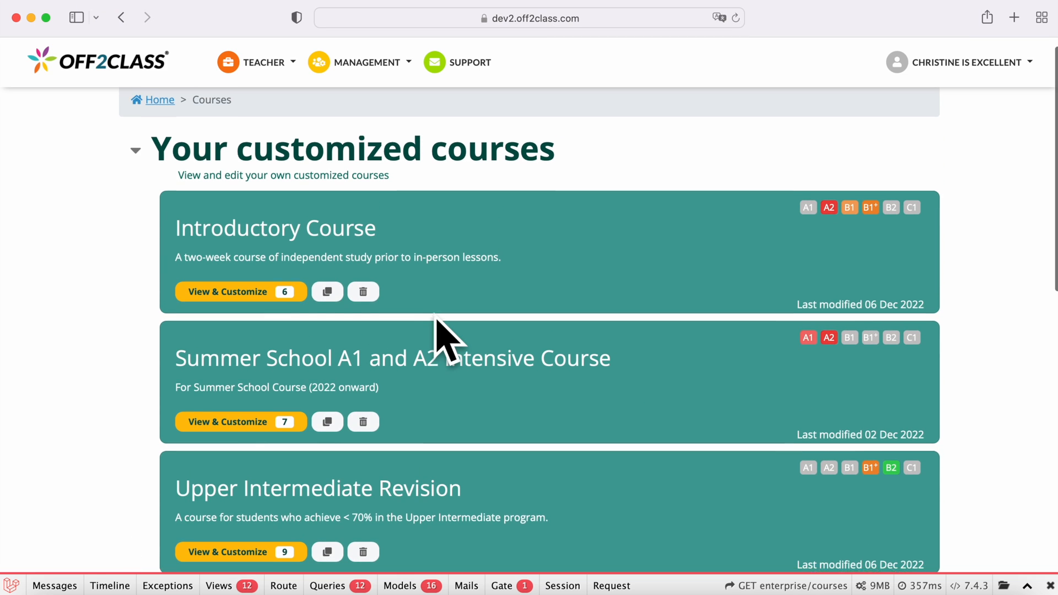
scroll("down", 3)
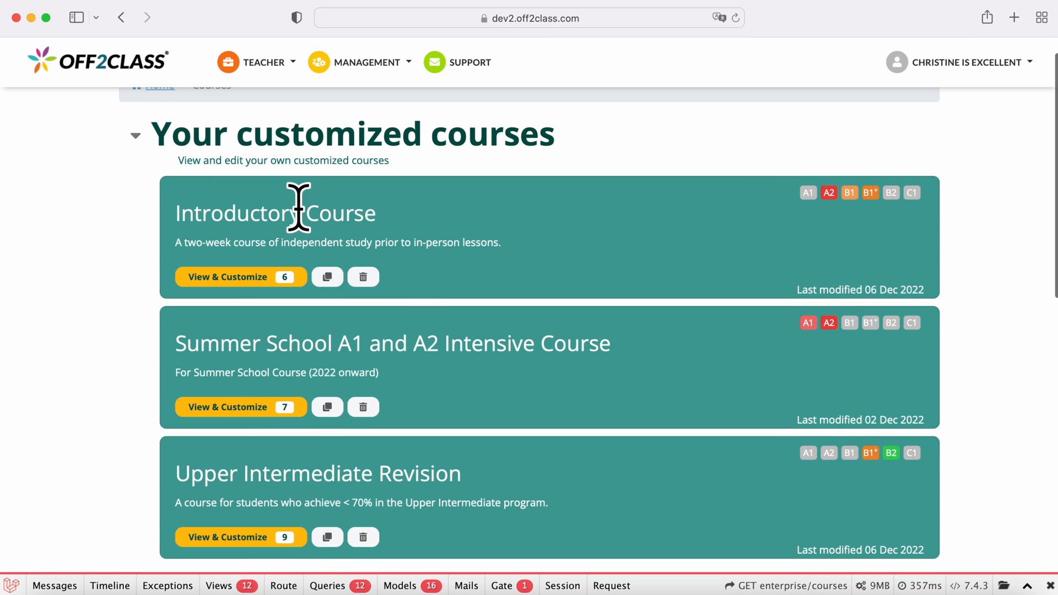
mouse_move(283, 244)
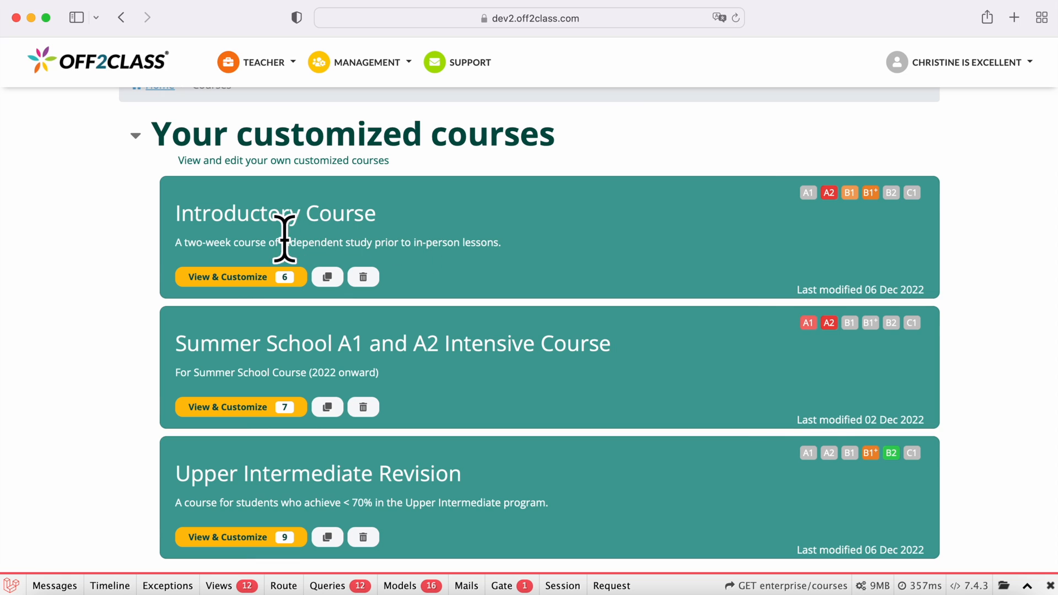
mouse_move(398, 243)
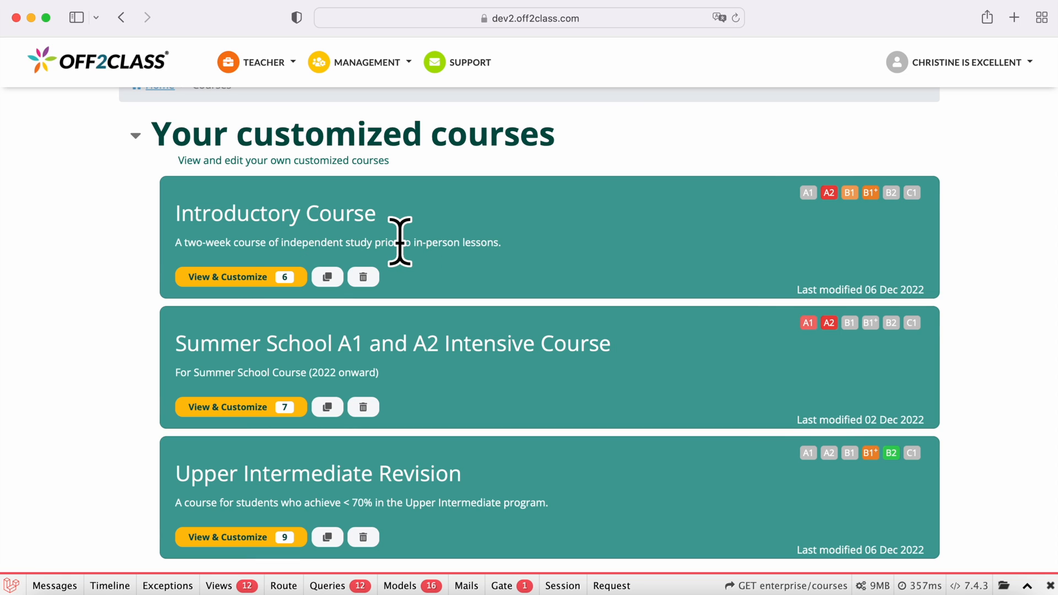
mouse_move(722, 250)
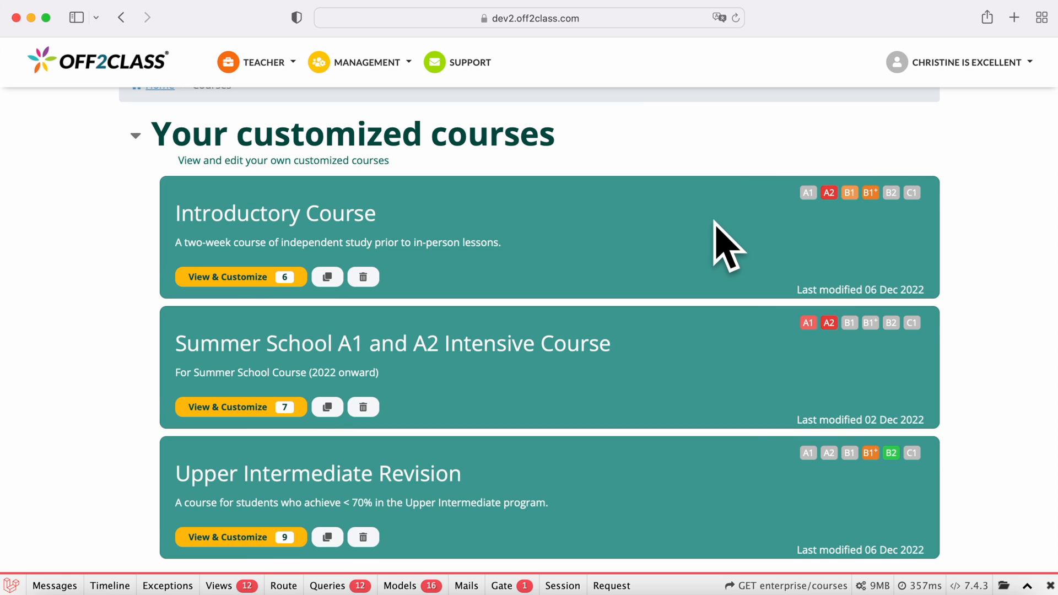
mouse_move(290, 297)
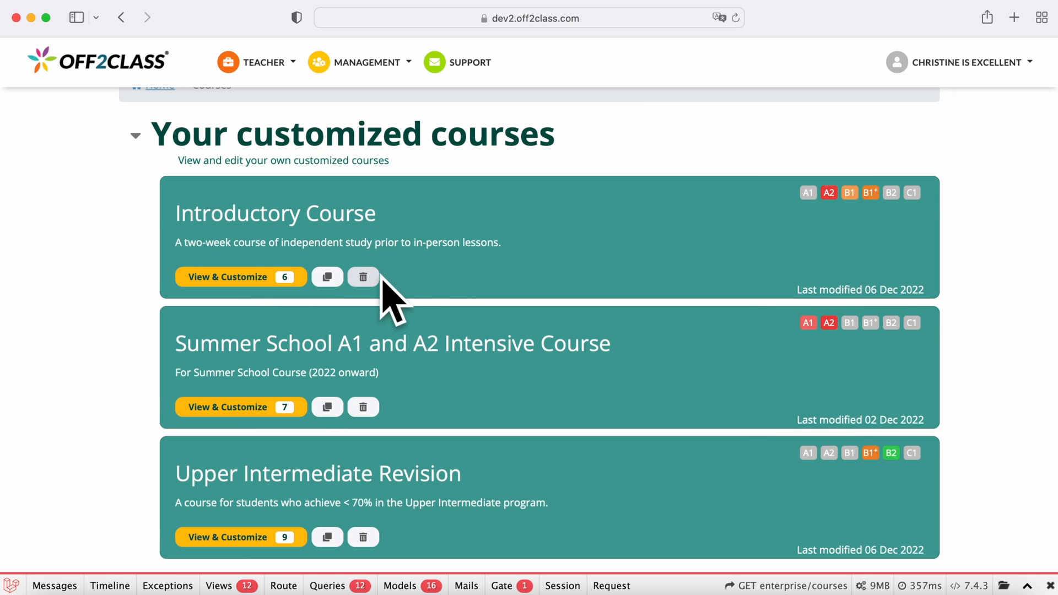
scroll("down", 3)
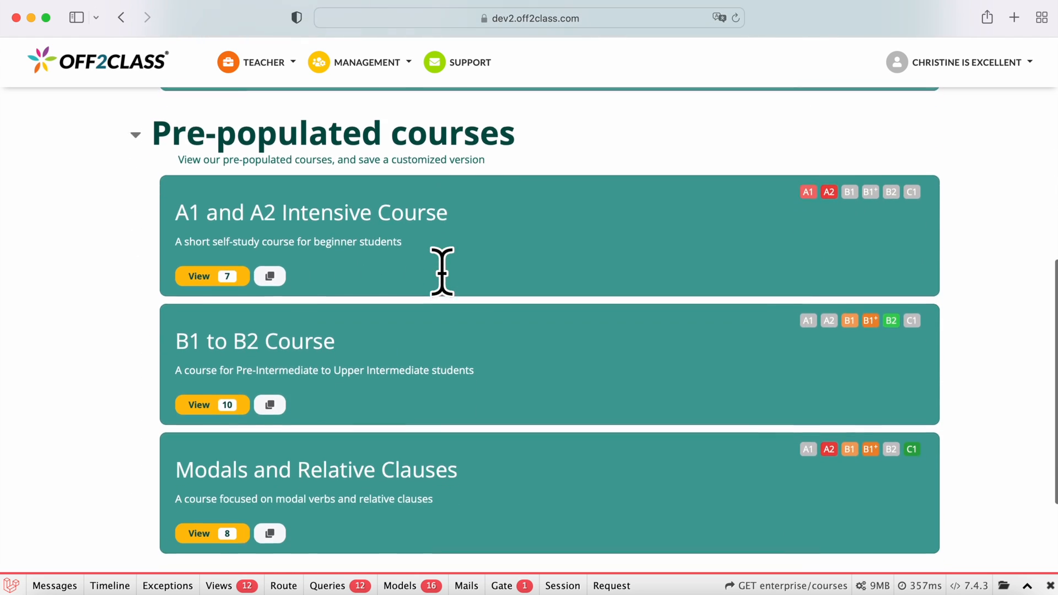
scroll("down", 3)
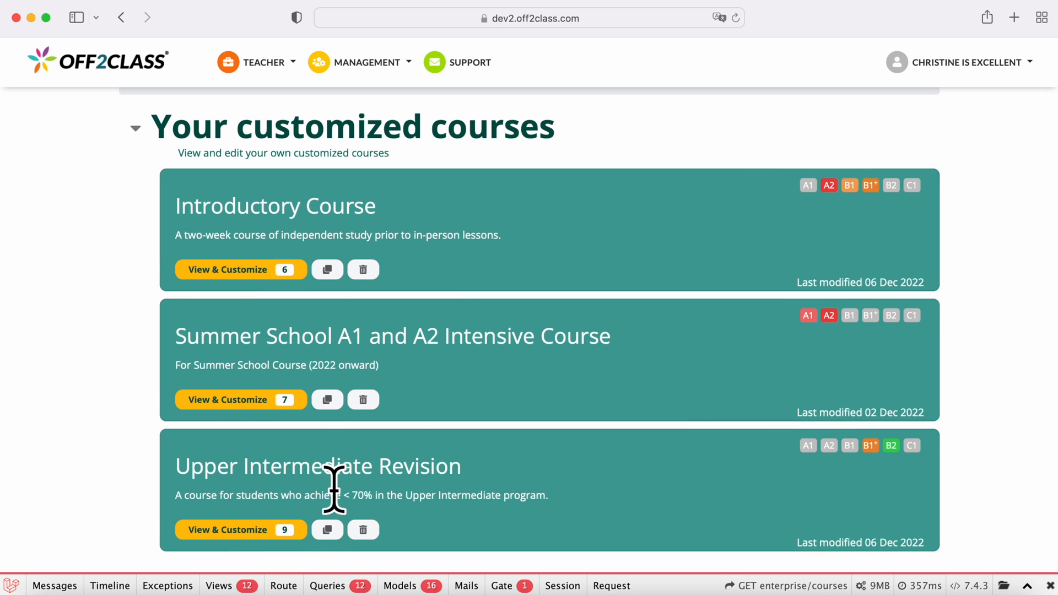
left_click(233, 530)
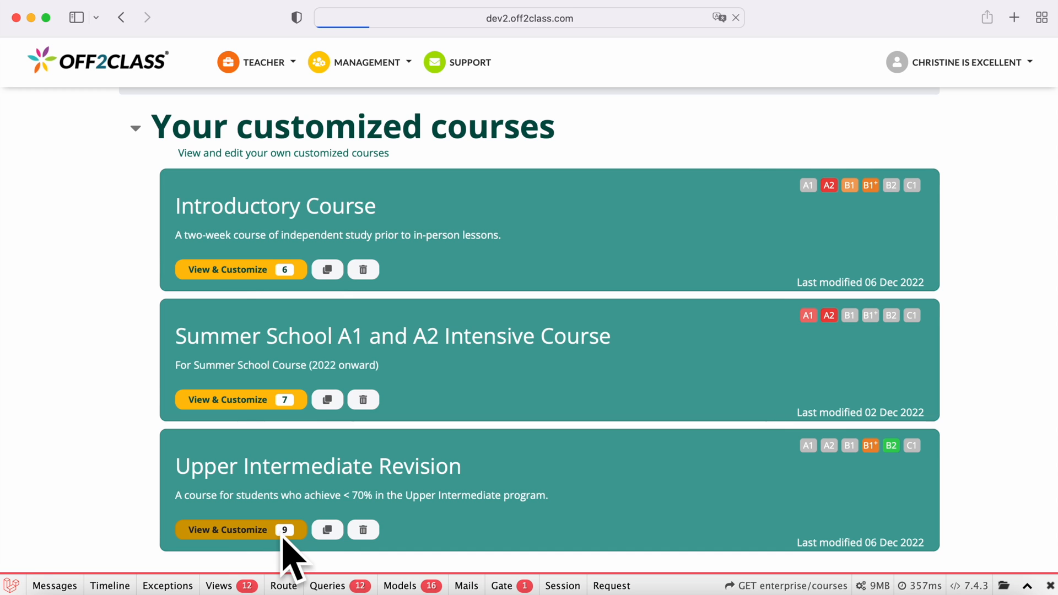
Search lessons for 'present' and add C1 Unit 57 Lesson 3 - Onward and upward
left_click(233, 529)
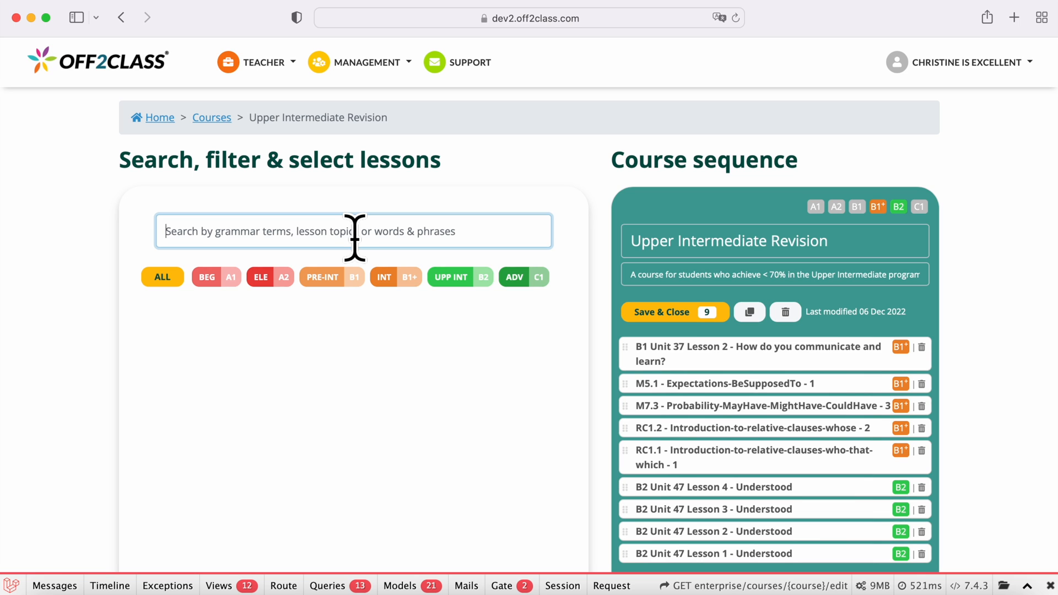
type("present perfect")
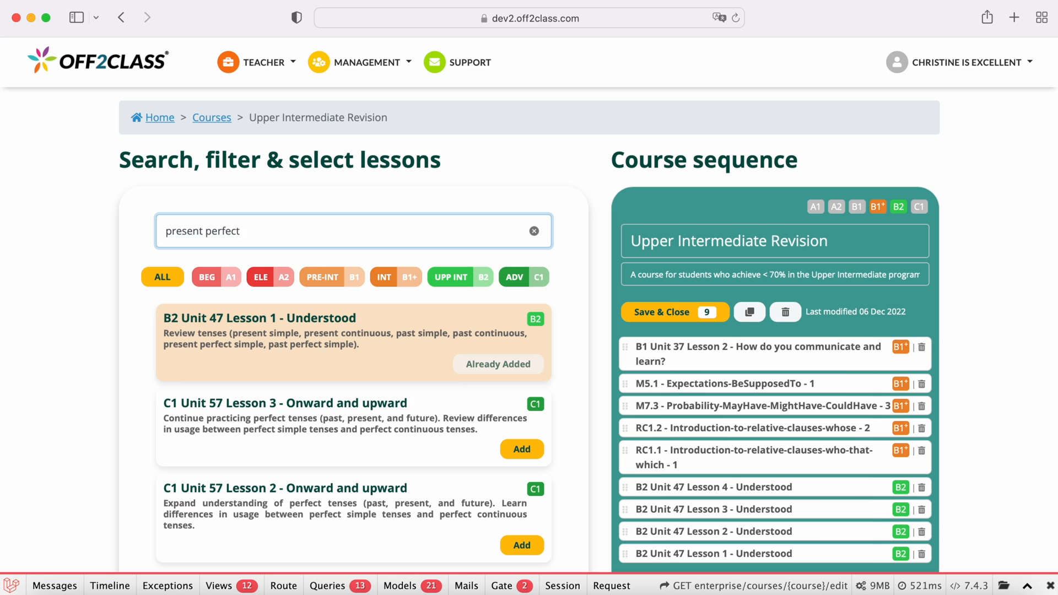
mouse_move(449, 344)
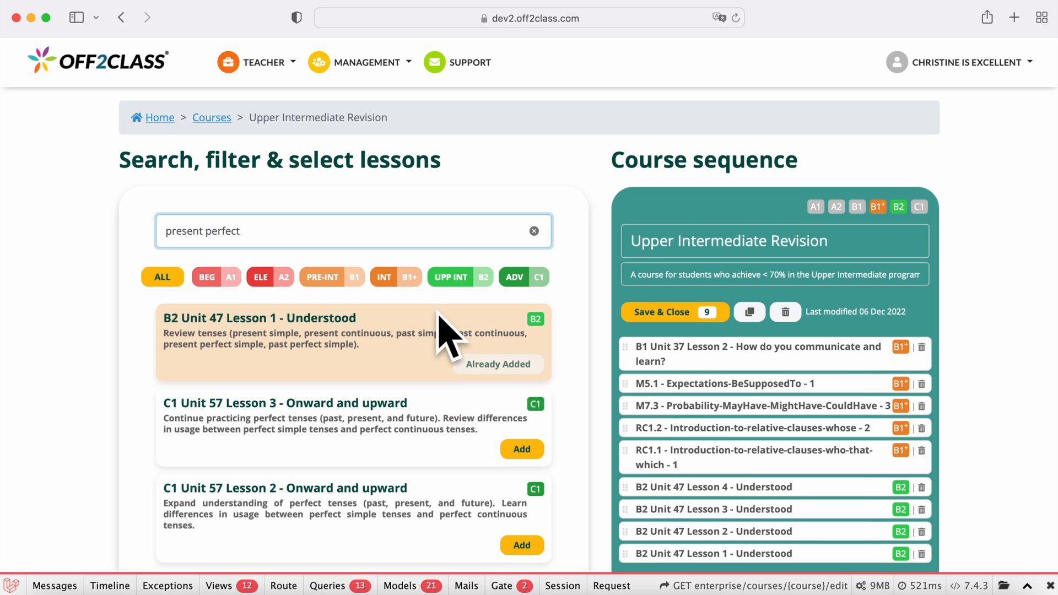
left_click(521, 449)
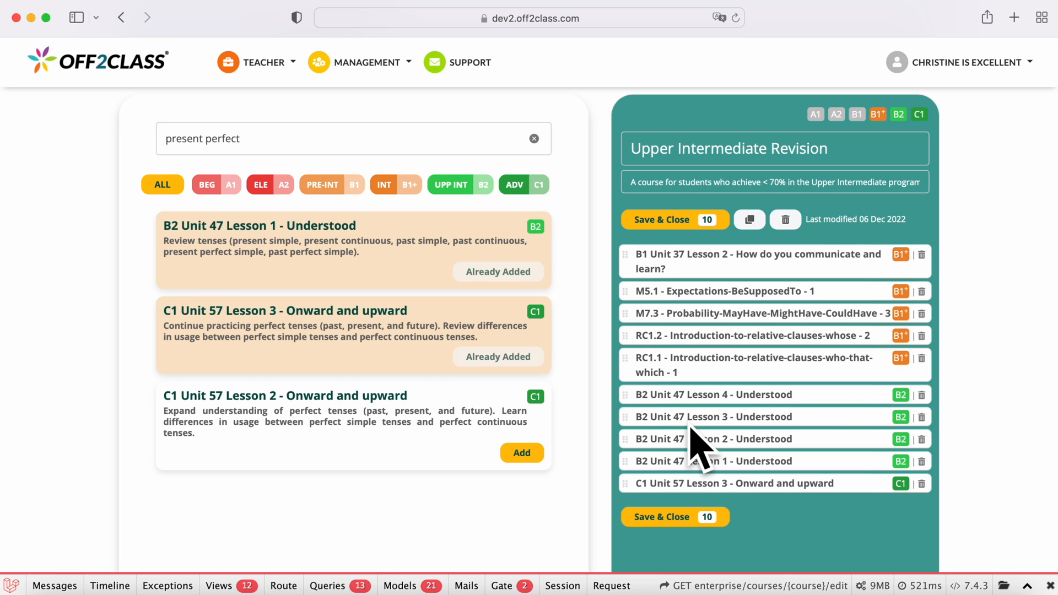
mouse_move(708, 445)
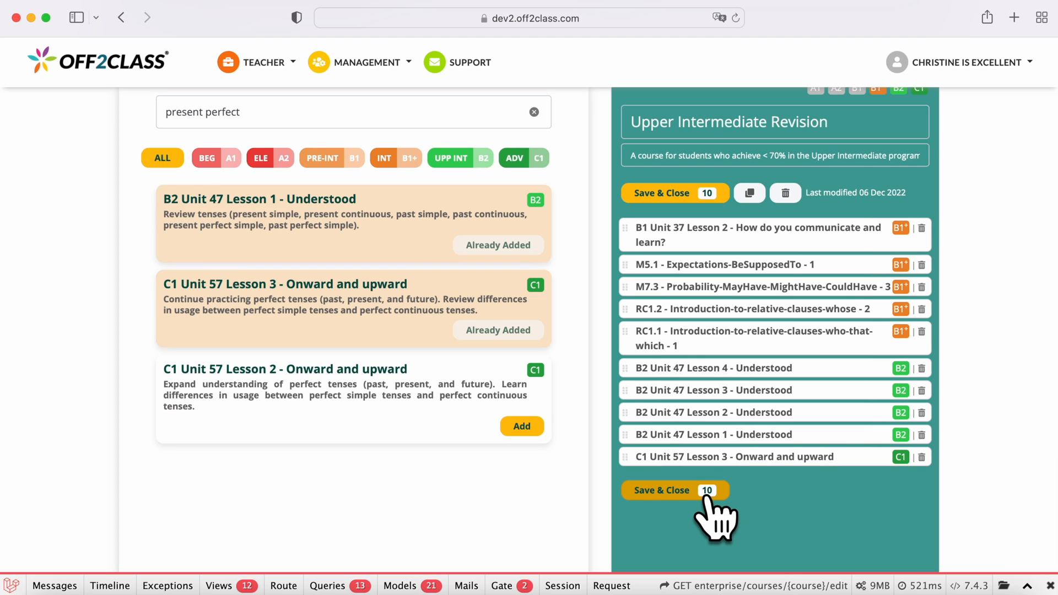
Save the 10-lesson Upper Intermediate Revision course and scroll through the courses overview
left_click(669, 491)
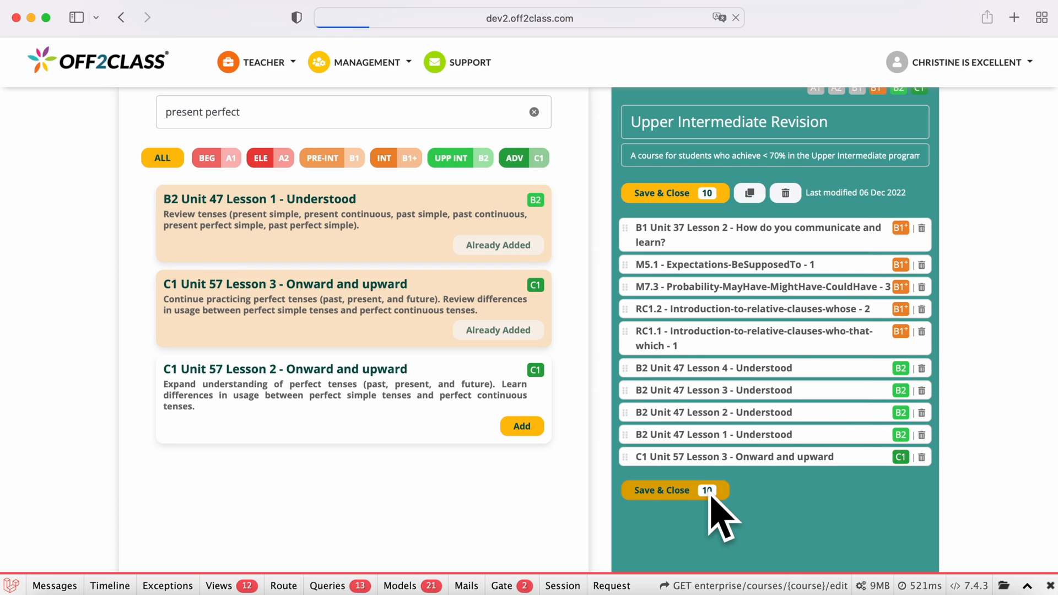
left_click(667, 490)
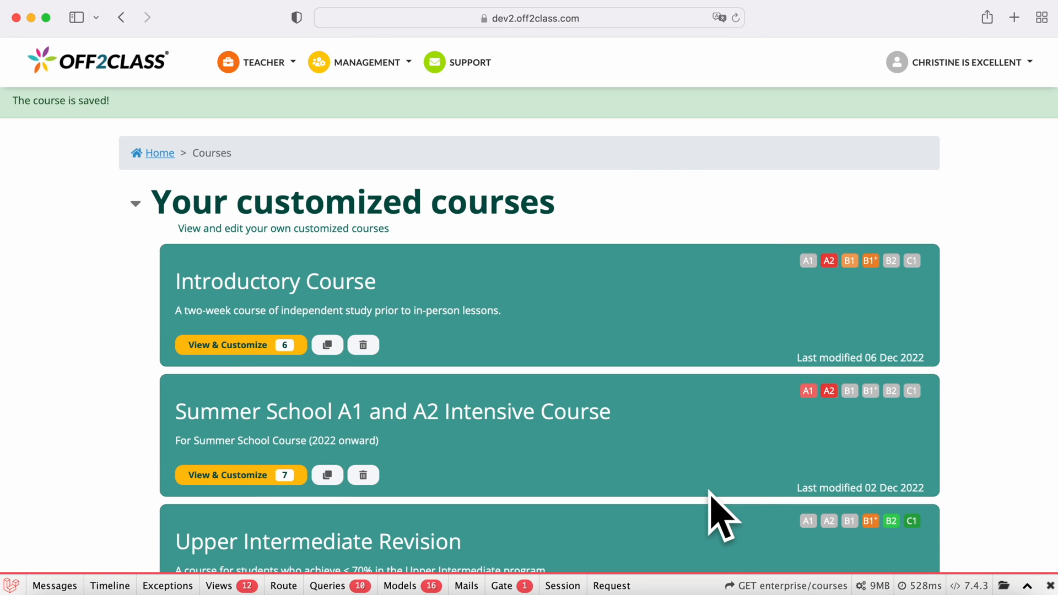
scroll("down", 3)
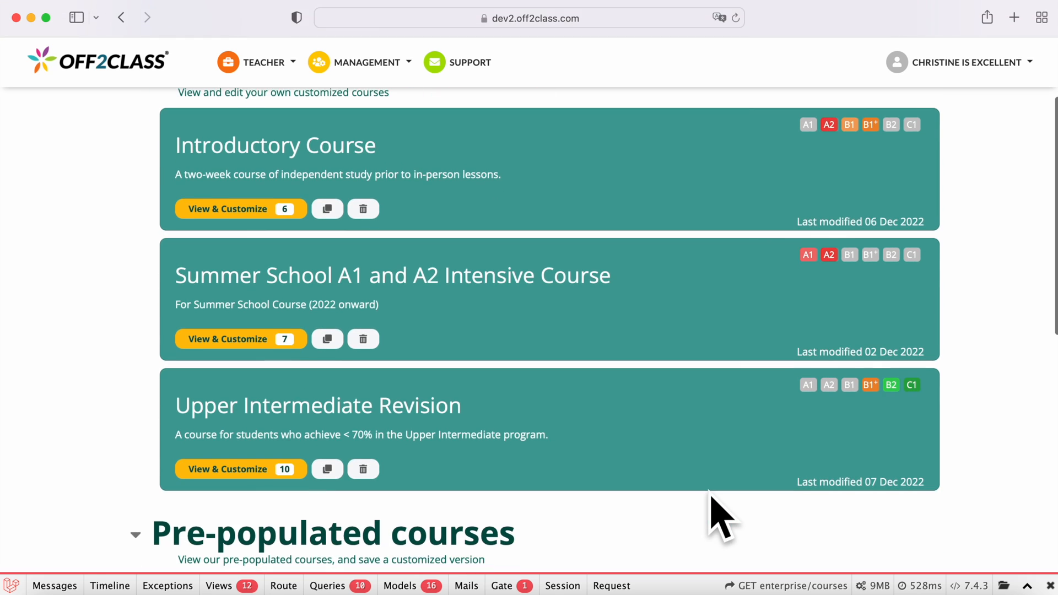
scroll("down", 3)
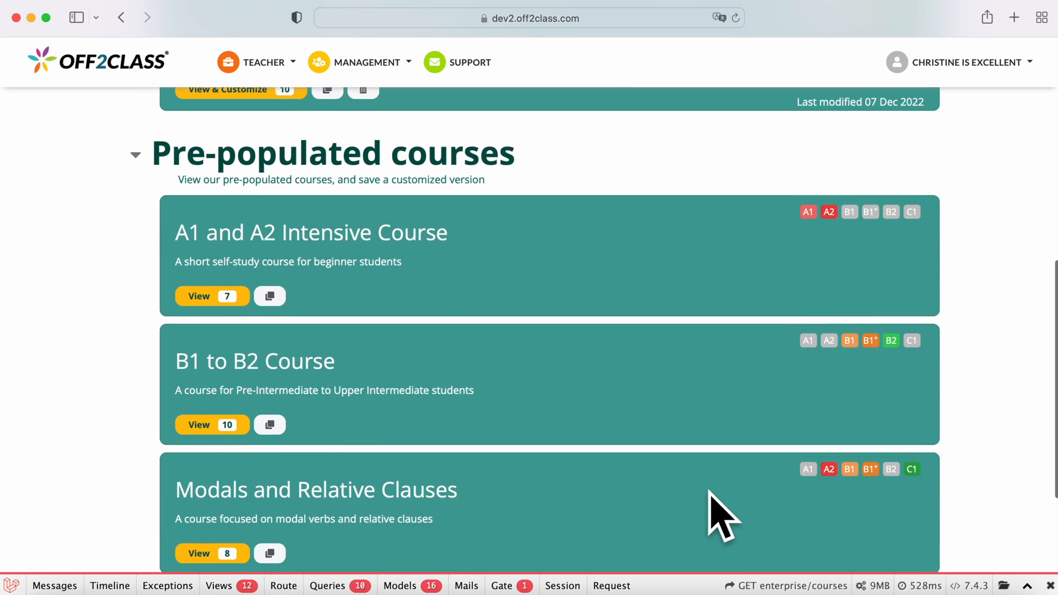
scroll("down", 3)
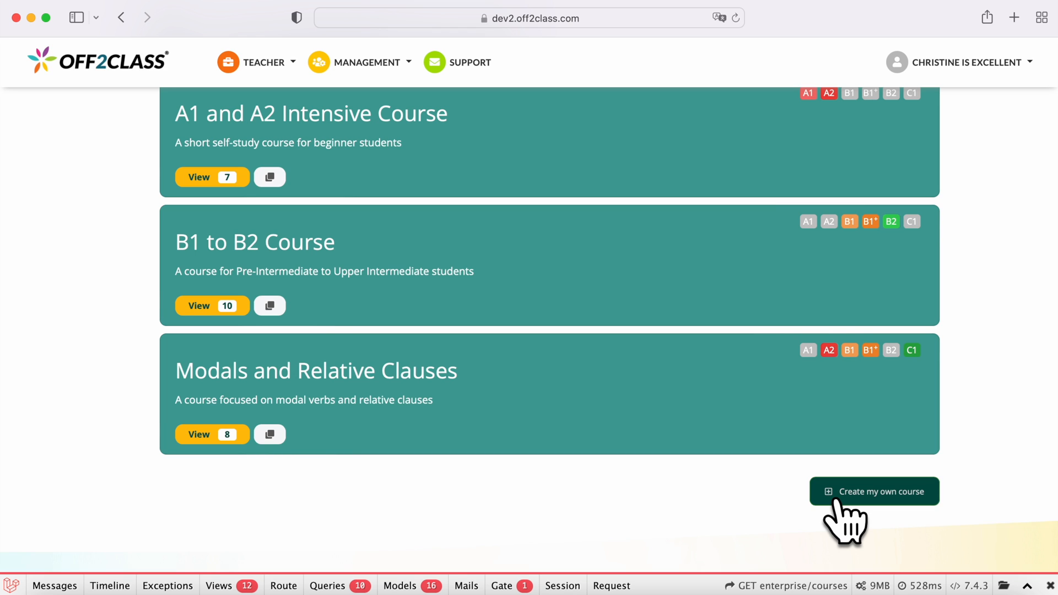
View the blank Create my own course builder, then return to the Management panel
left_click(874, 491)
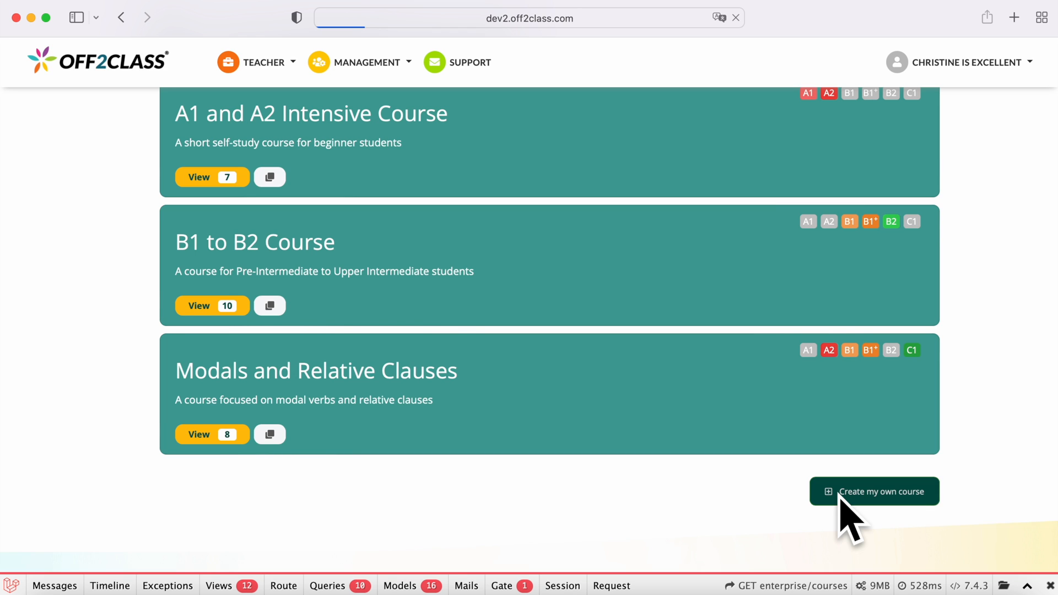
left_click(873, 491)
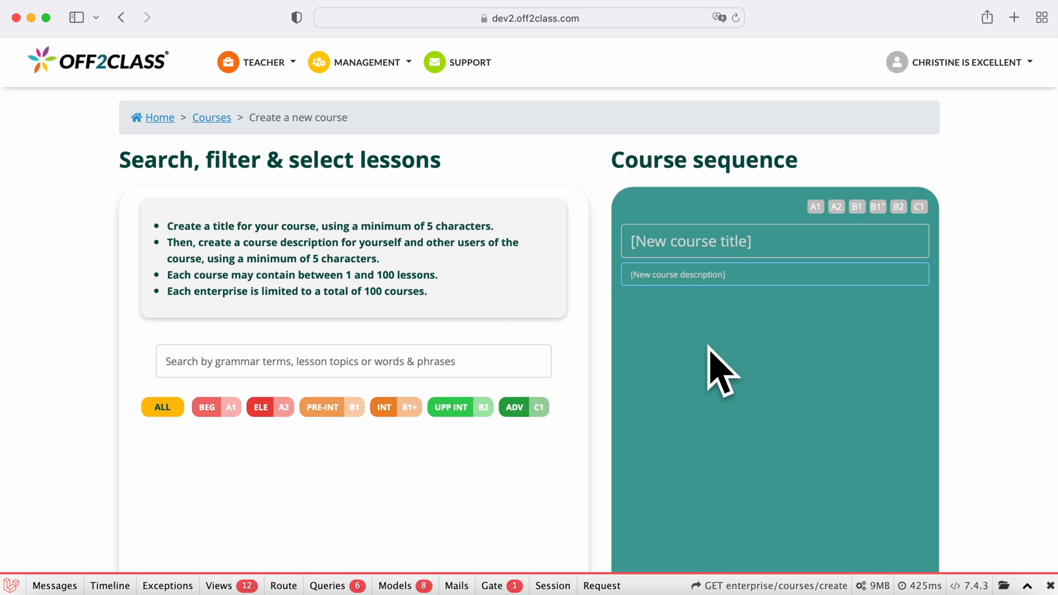
scroll("down", 3)
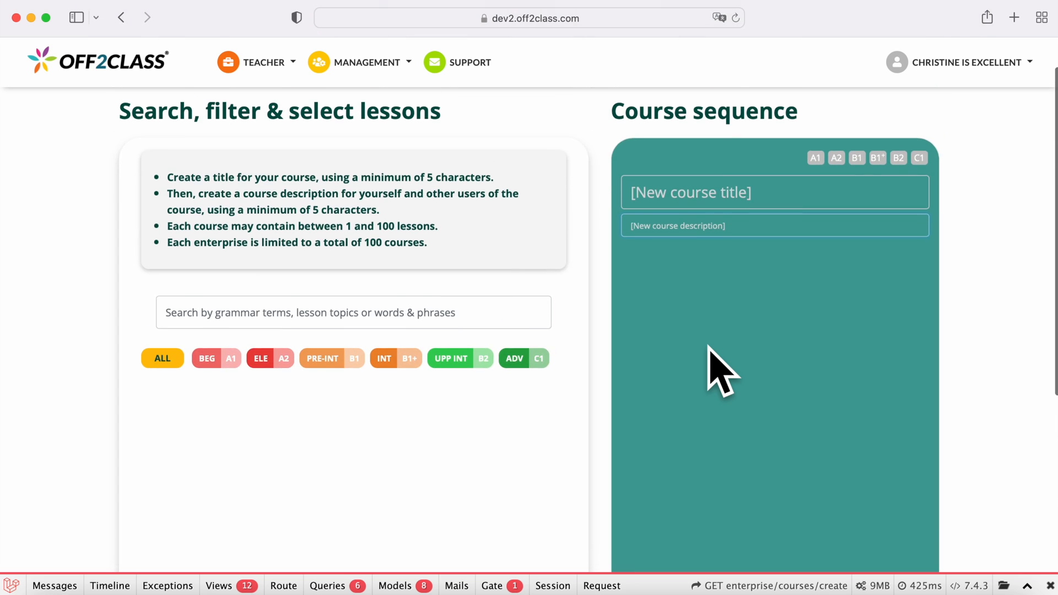
left_click(363, 61)
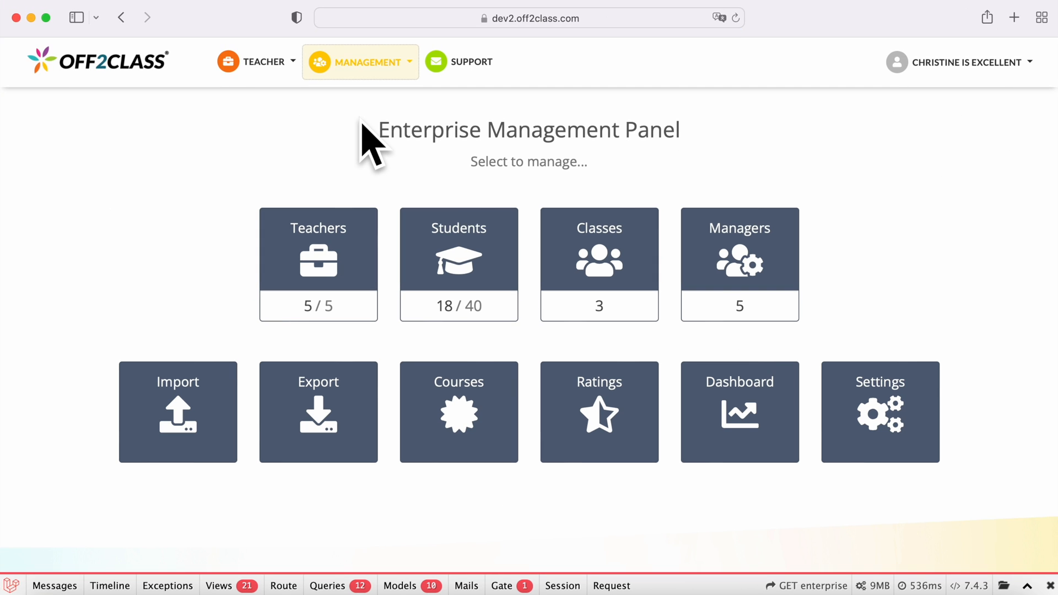
mouse_move(226, 152)
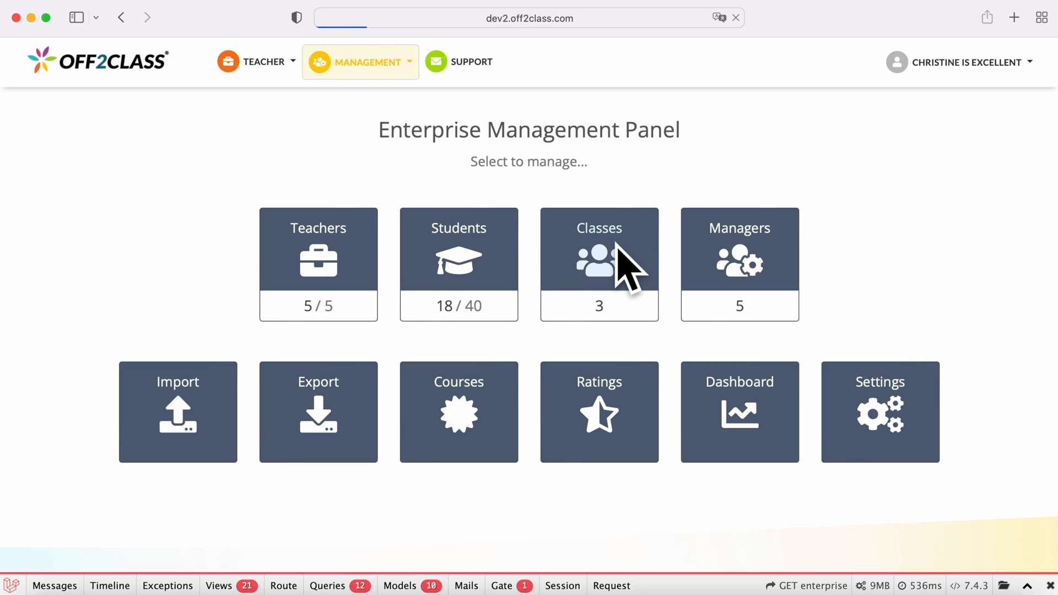
Select Beginner 10h30 and Upper Intermediate 09h00 classes and submit the Assign Courses bulk action
left_click(599, 264)
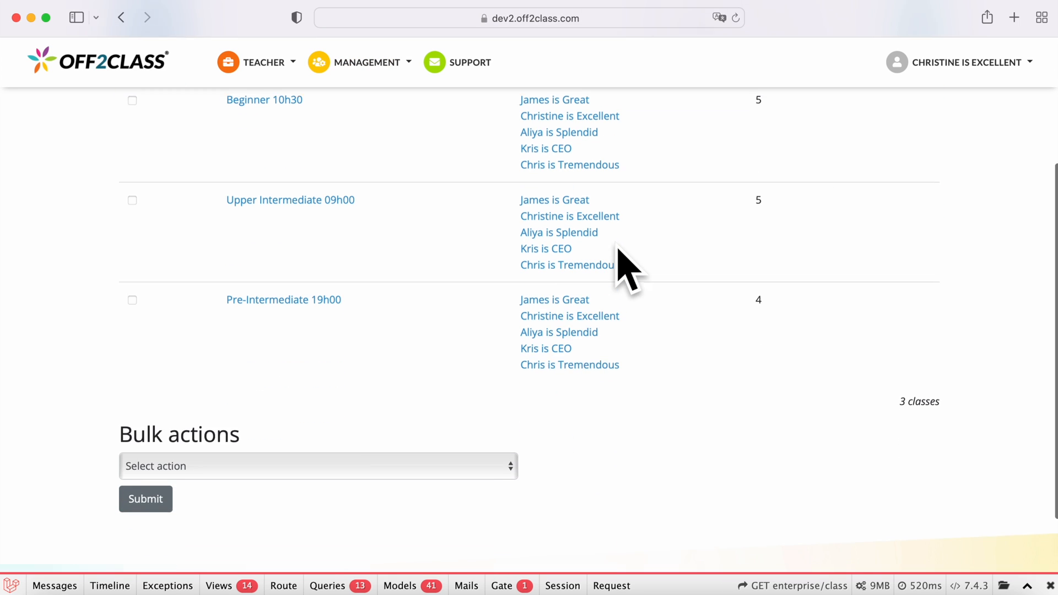
scroll("down", 3)
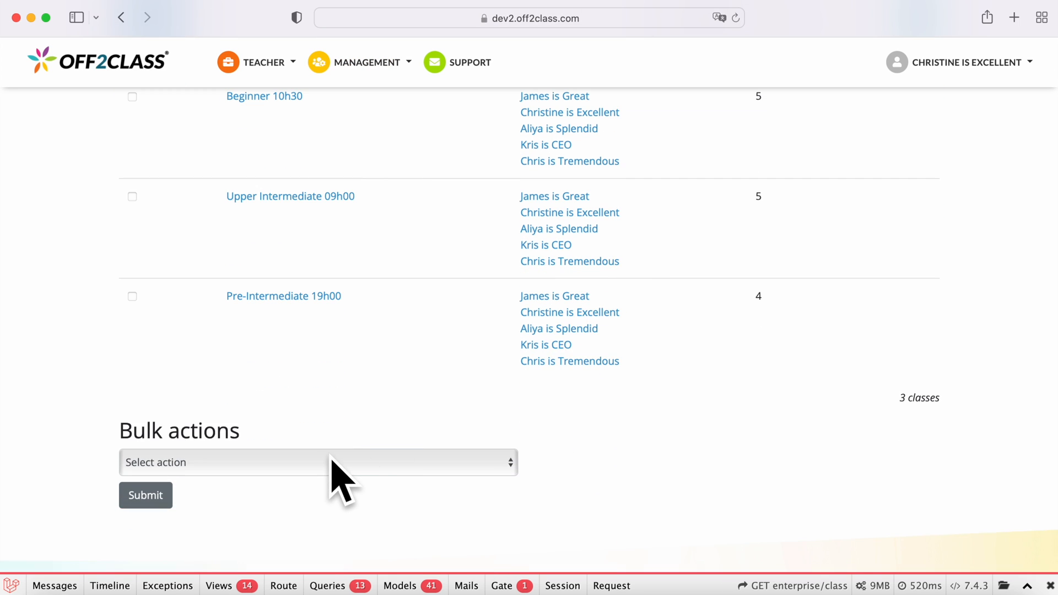
left_click(317, 463)
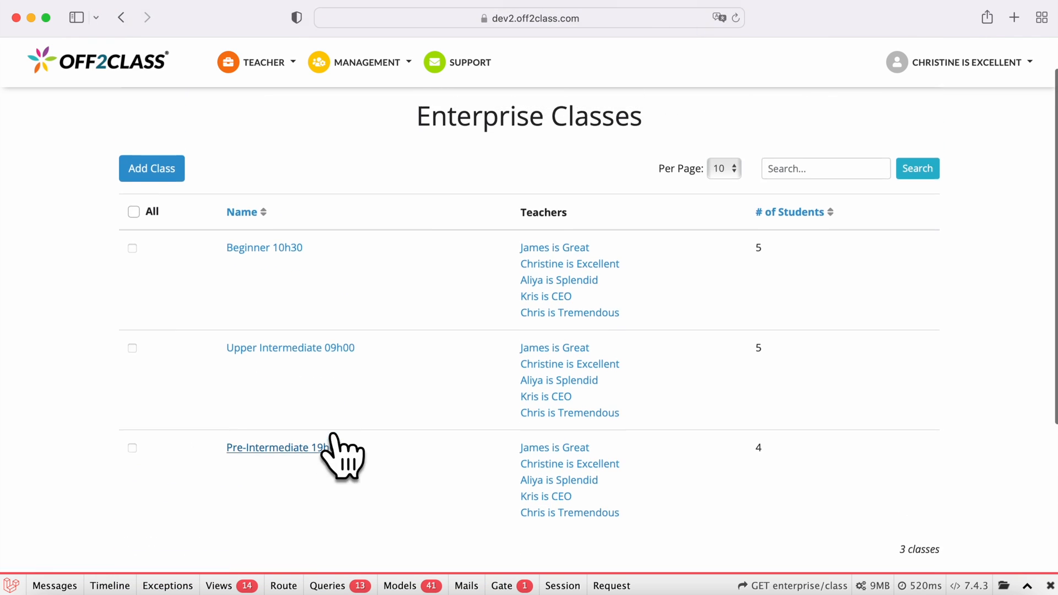
left_click(131, 247)
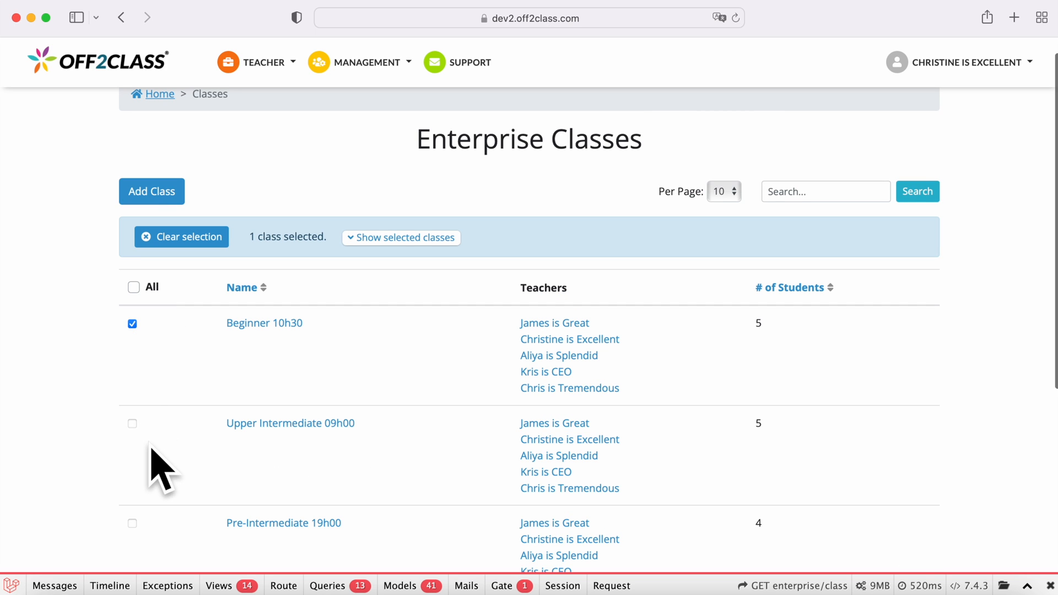
left_click(133, 423)
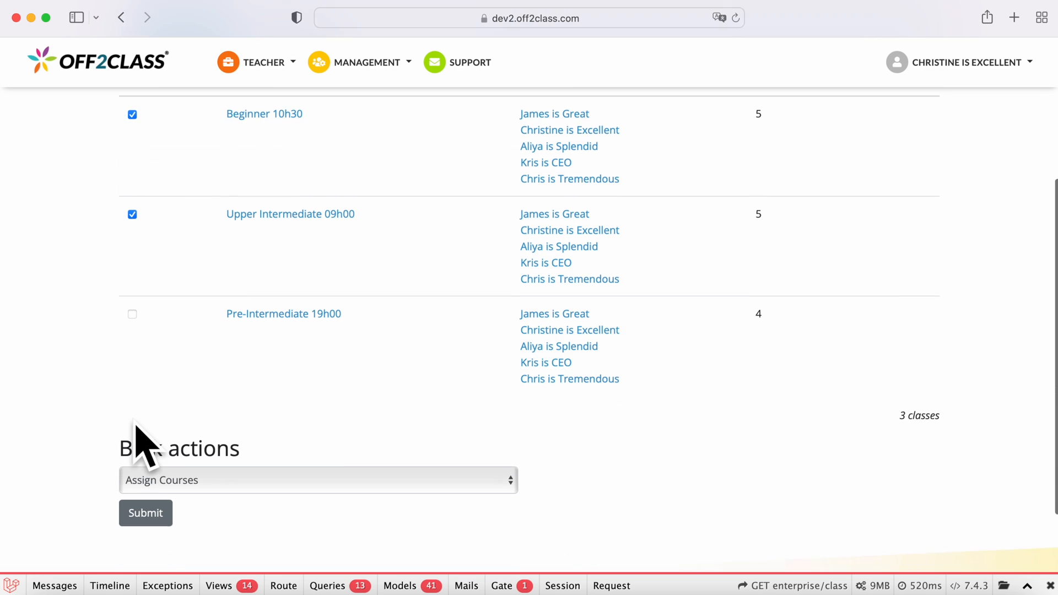
left_click(145, 513)
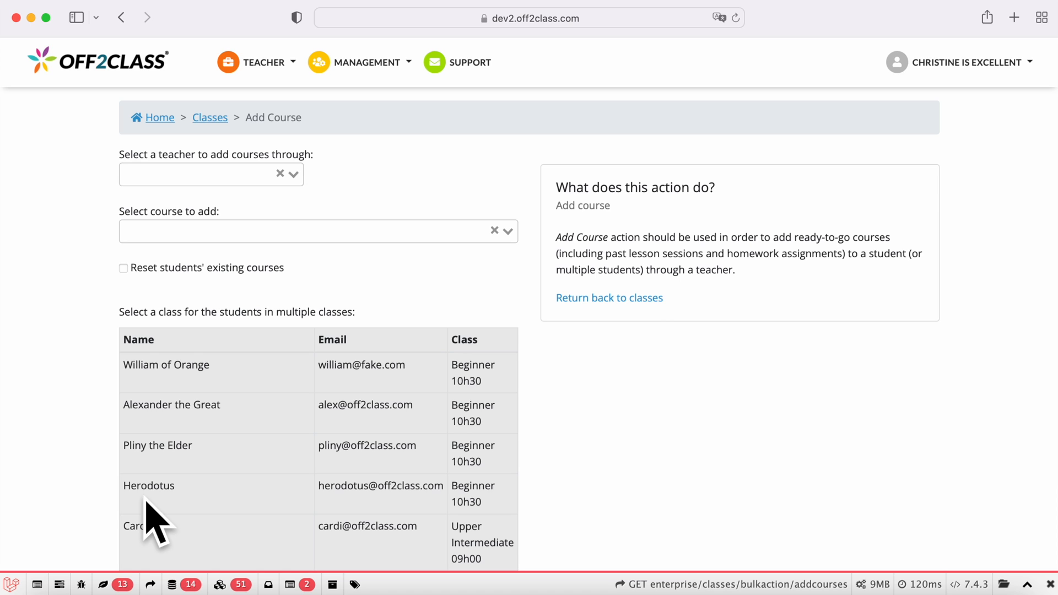
Choose teacher Christine is Excellent and the Summer School A1 and A2 Intensive Course
left_click(210, 174)
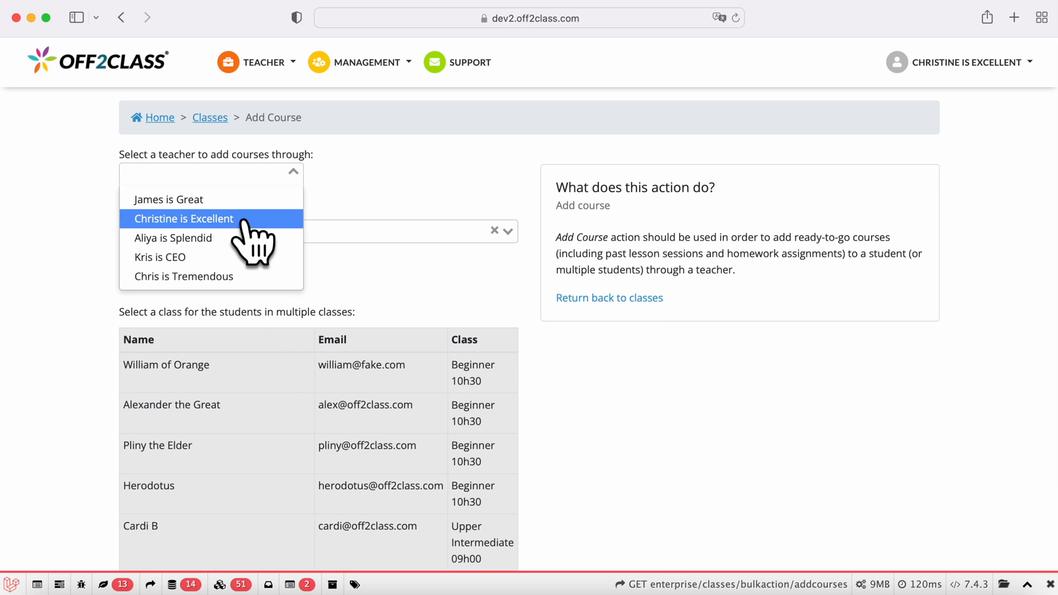
left_click(183, 218)
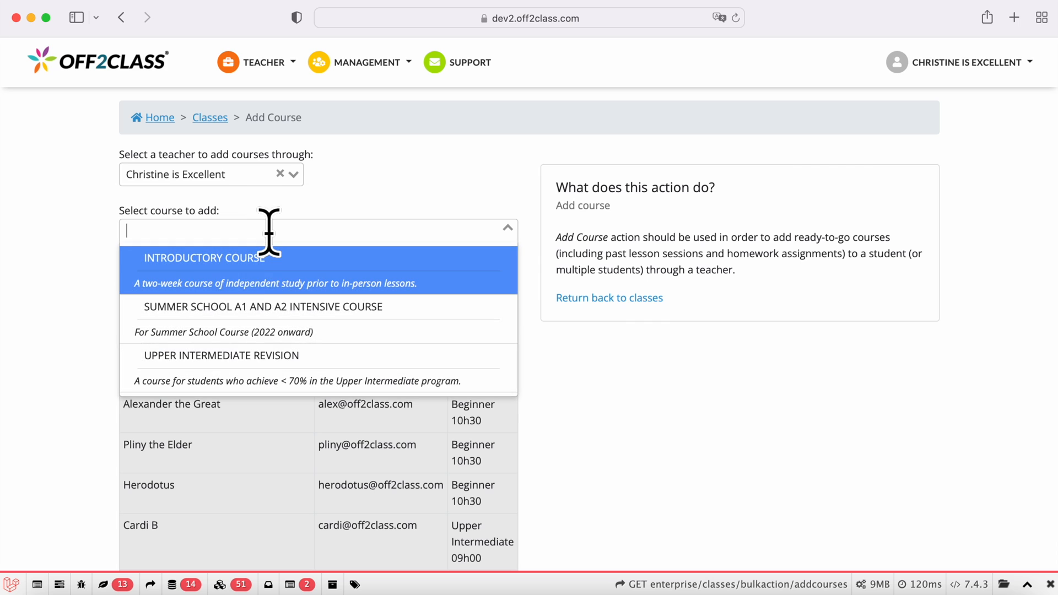
mouse_move(277, 317)
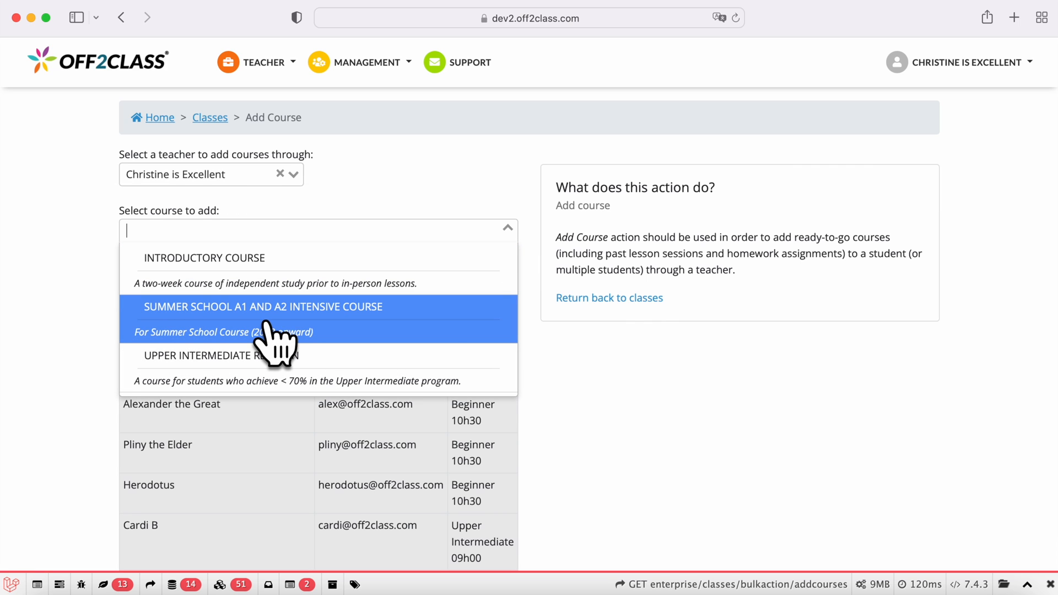
left_click(262, 307)
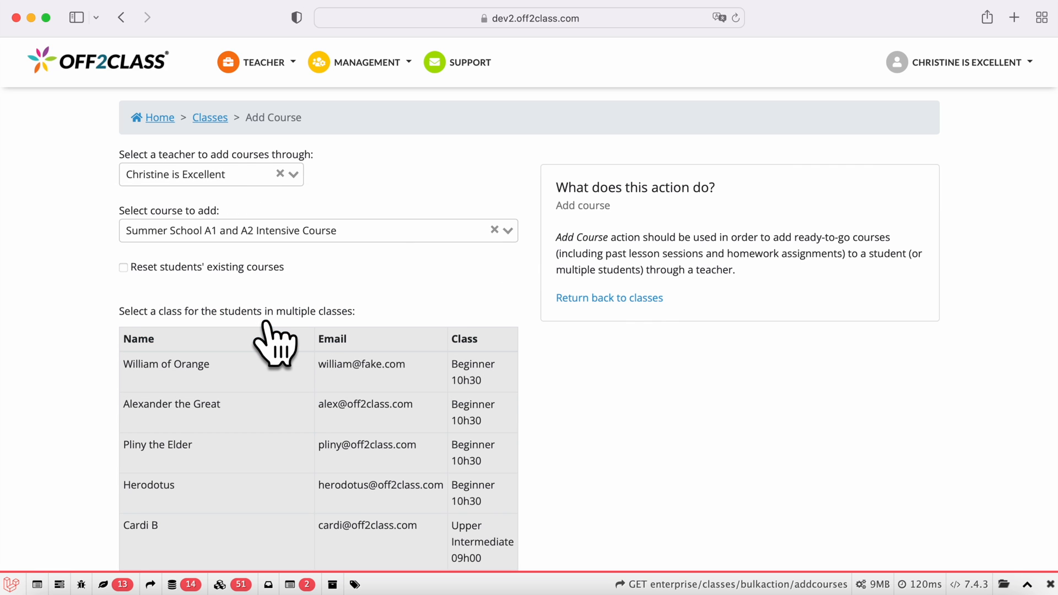
scroll("down", 3)
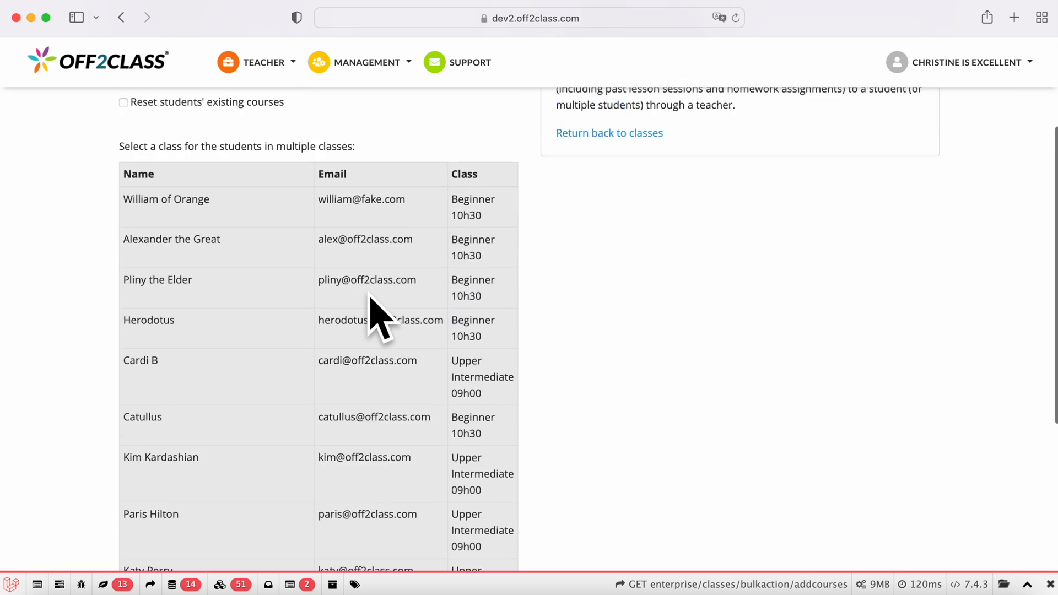
scroll("down", 3)
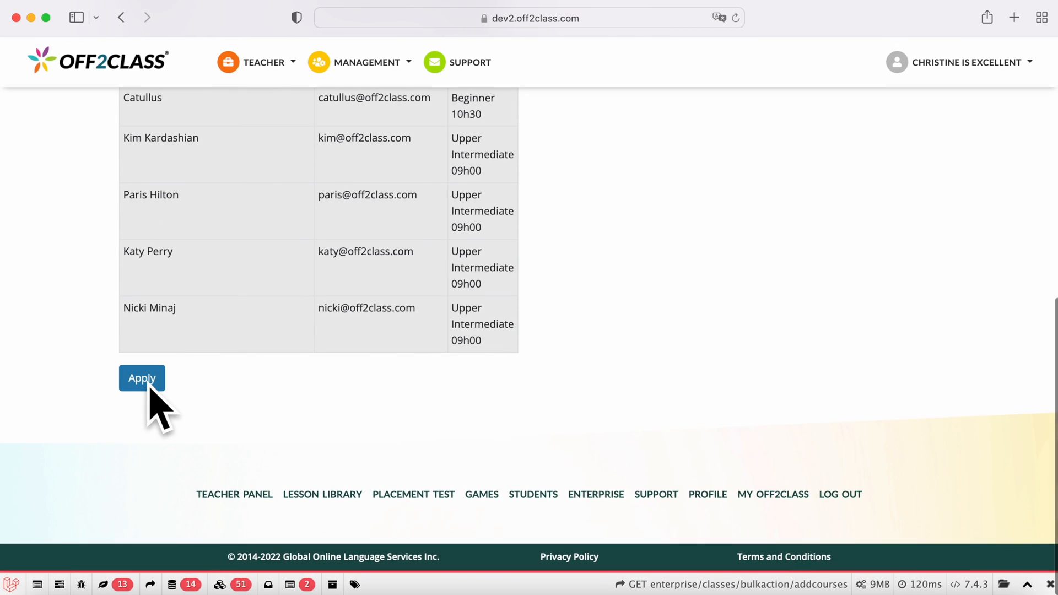